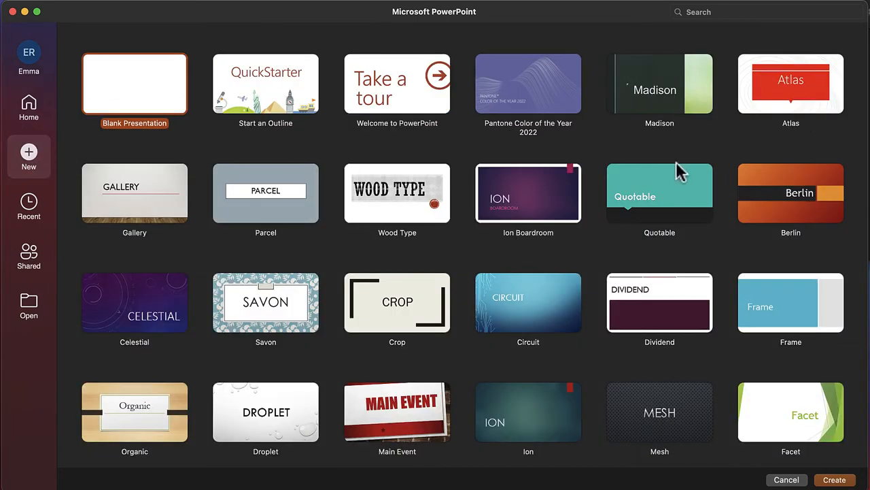
Scroll the template gallery to find Blank Presentation
scroll(down, 3)
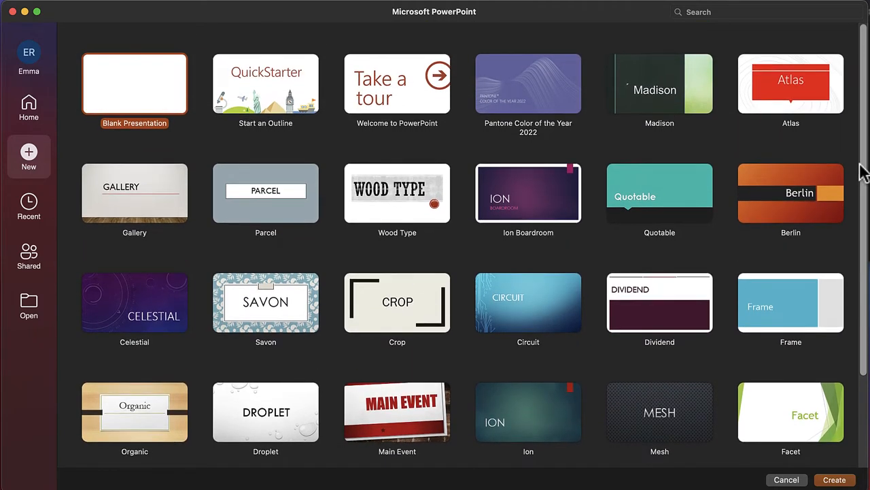
mouse_move(862, 168)
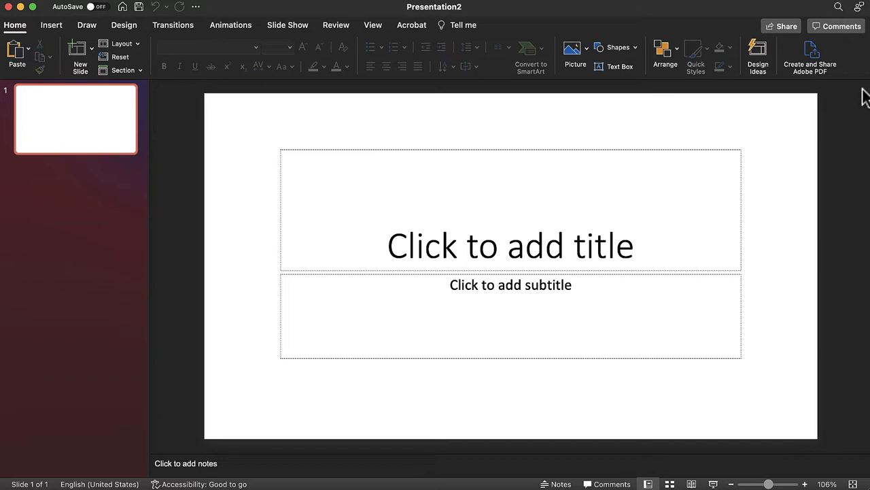
mouse_move(315, 68)
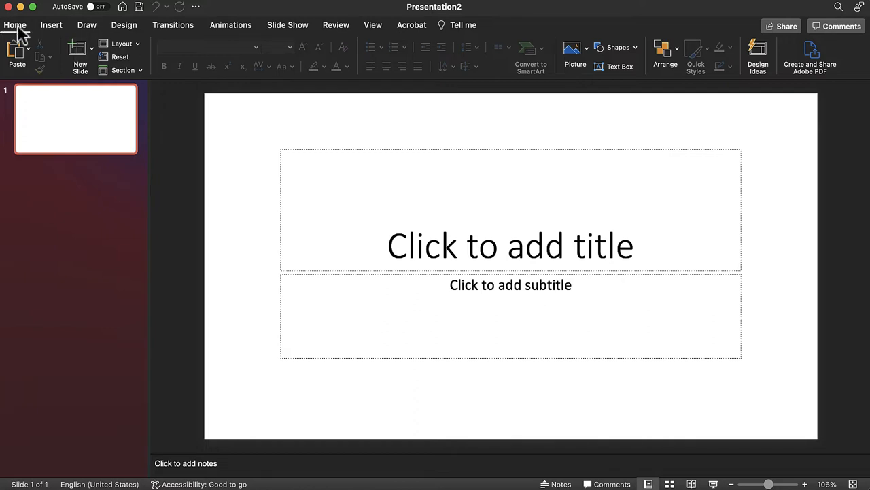
Switch the first slide to the Blank layout from the Layout menu
click(121, 42)
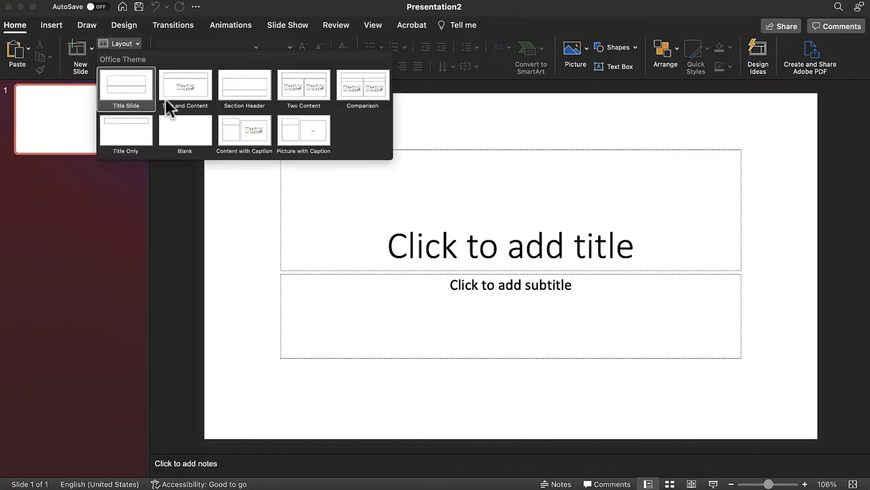
click(184, 132)
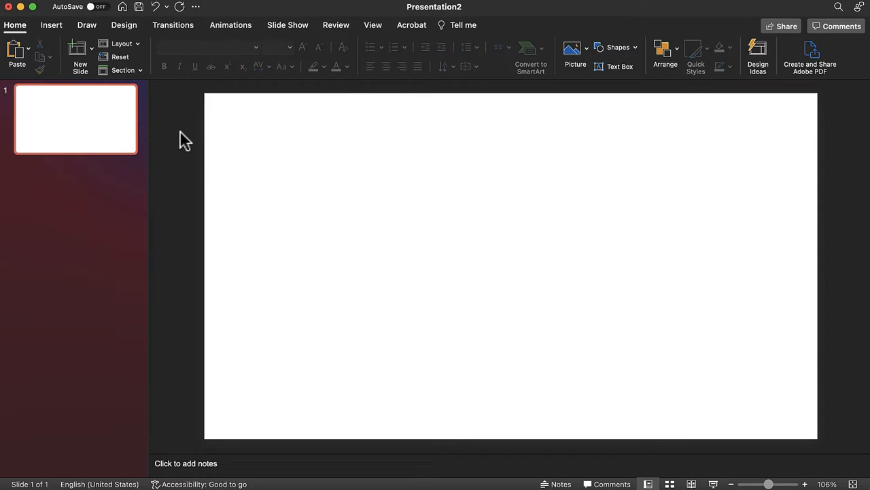
mouse_move(182, 132)
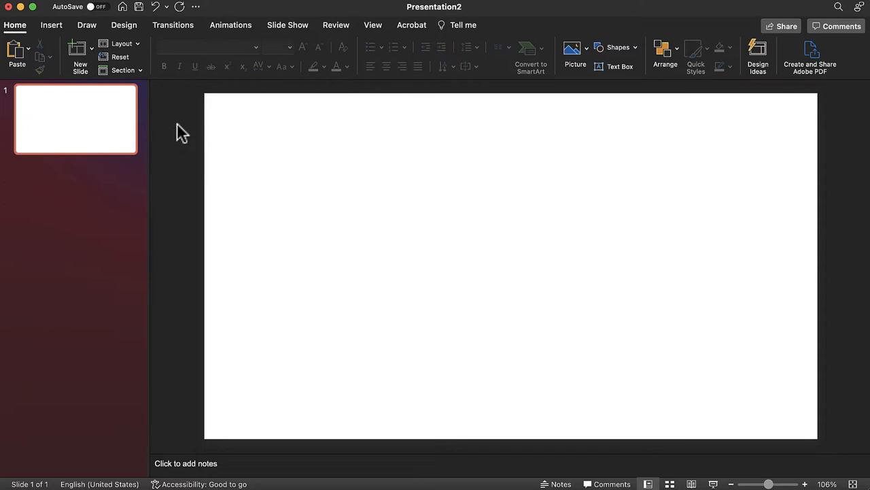
mouse_move(158, 92)
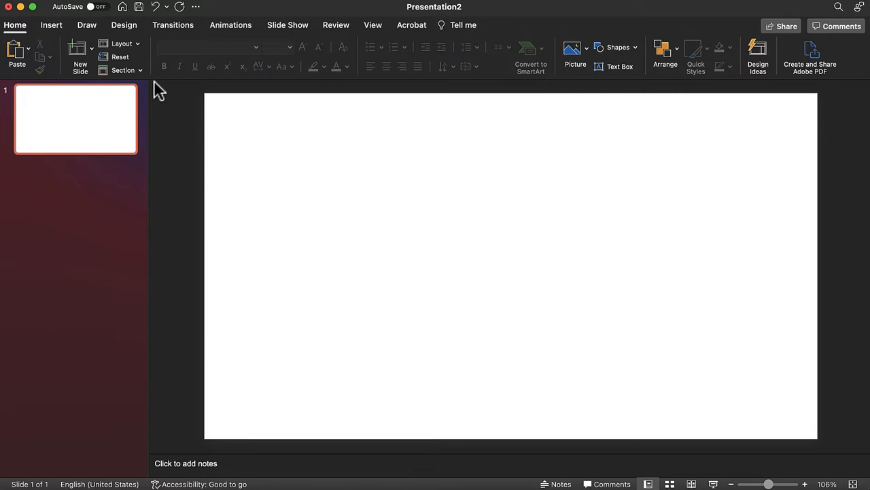
In Page Setup, set a Custom slide size of 800px wide by 2000px high
click(124, 25)
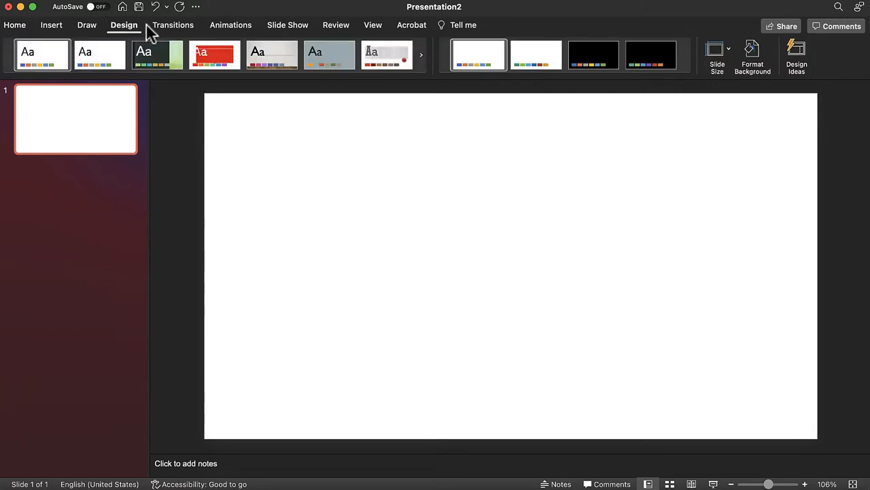
click(717, 56)
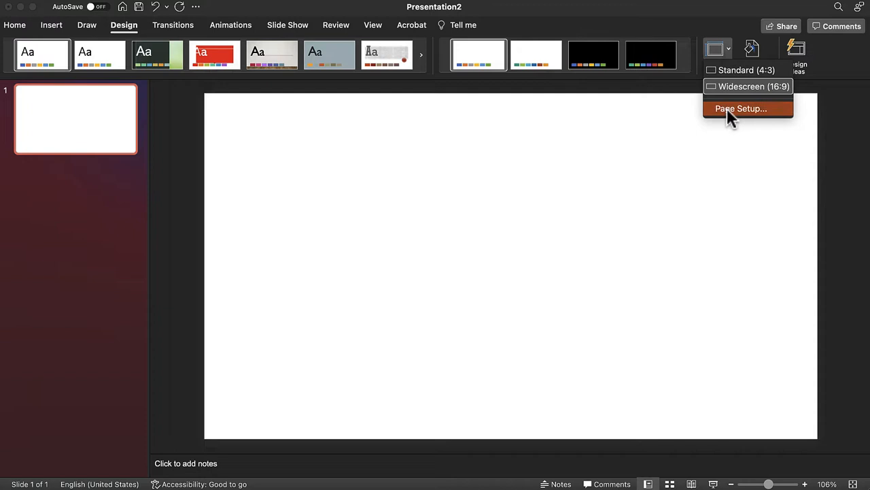
click(741, 108)
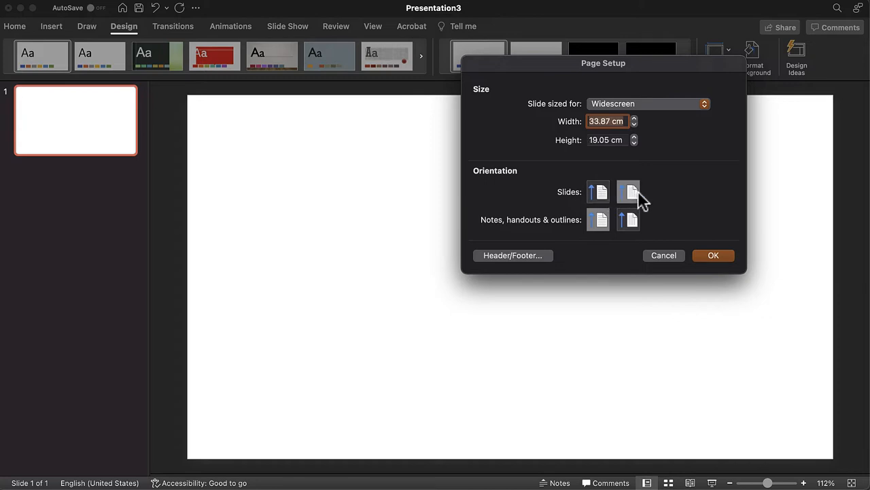
mouse_move(644, 199)
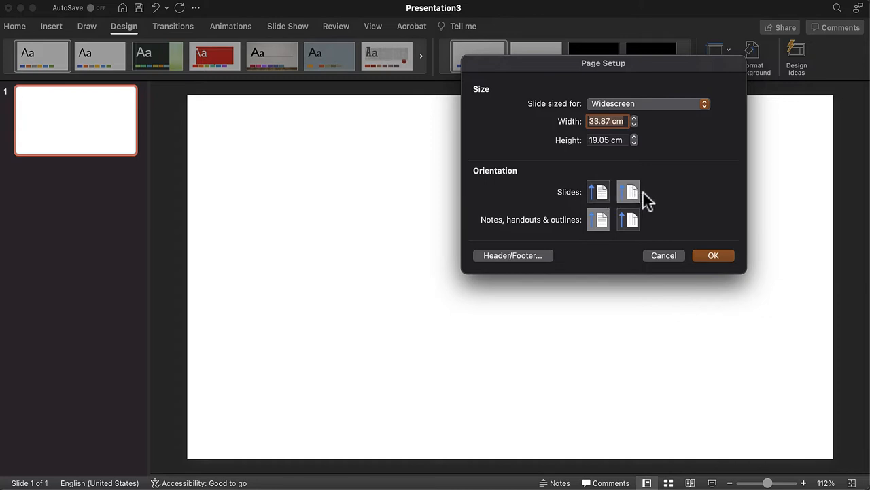
click(647, 104)
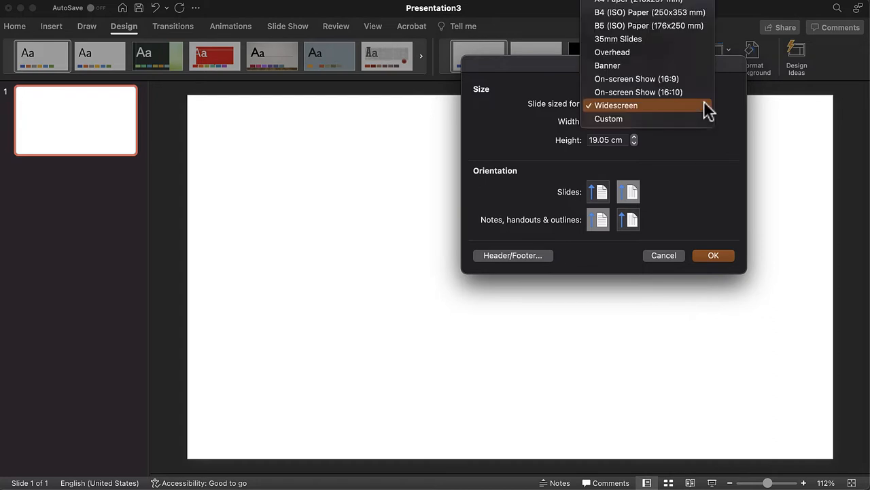
click(608, 118)
text(2)
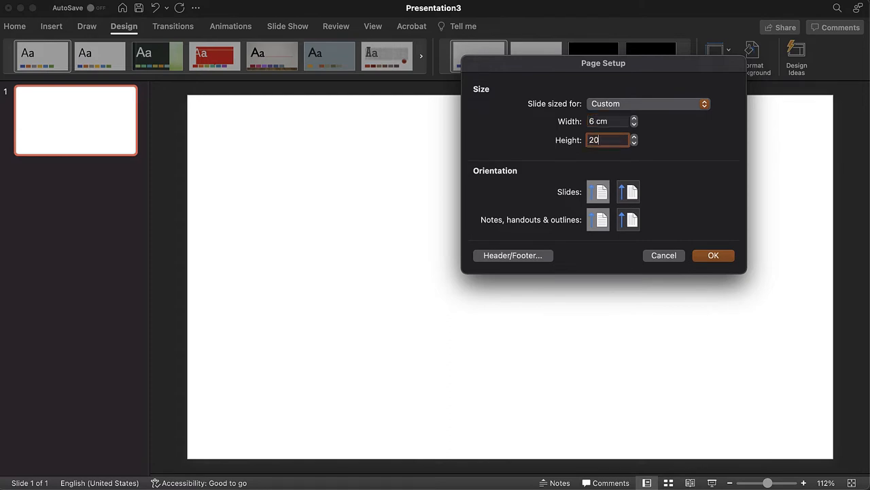
text(00-5000)
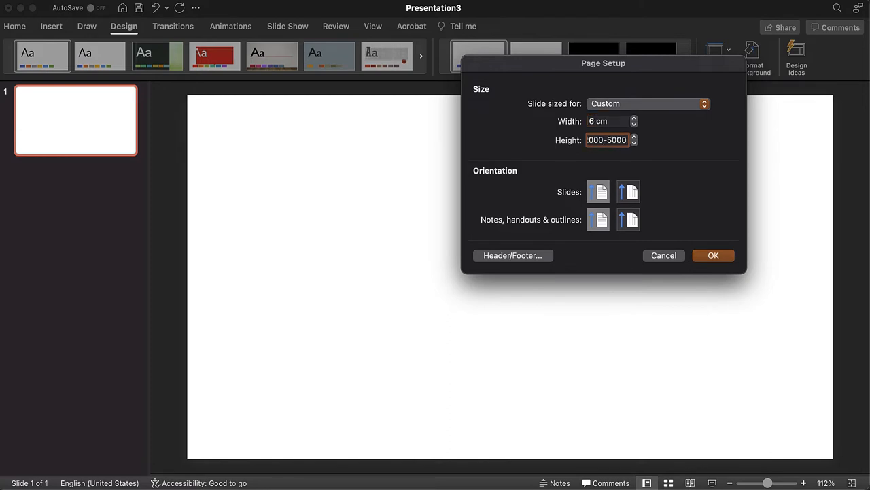
text(2)
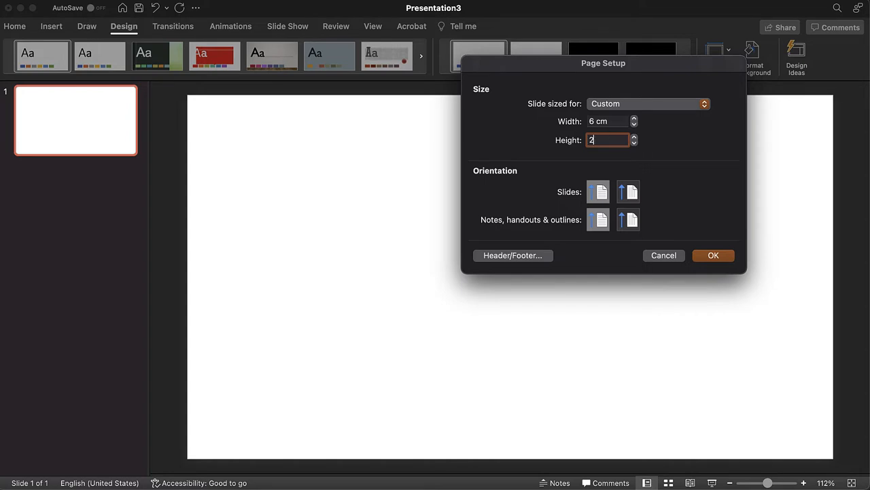
text(000p)
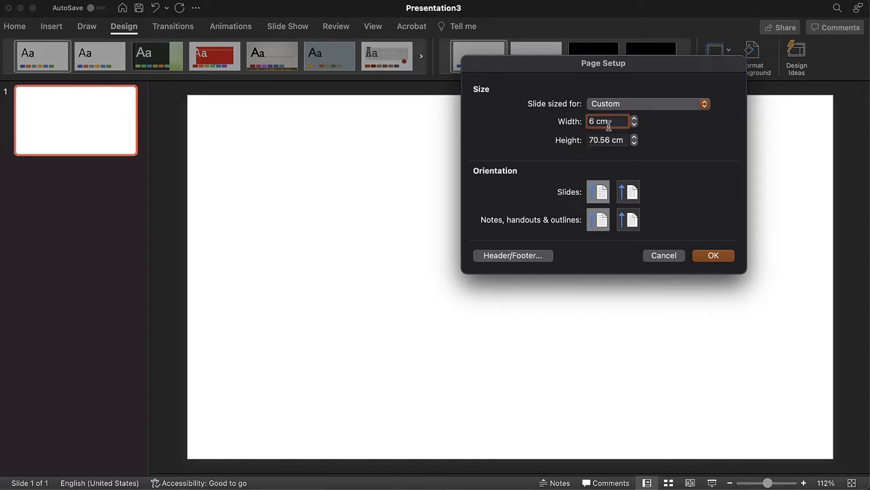
text(800px)
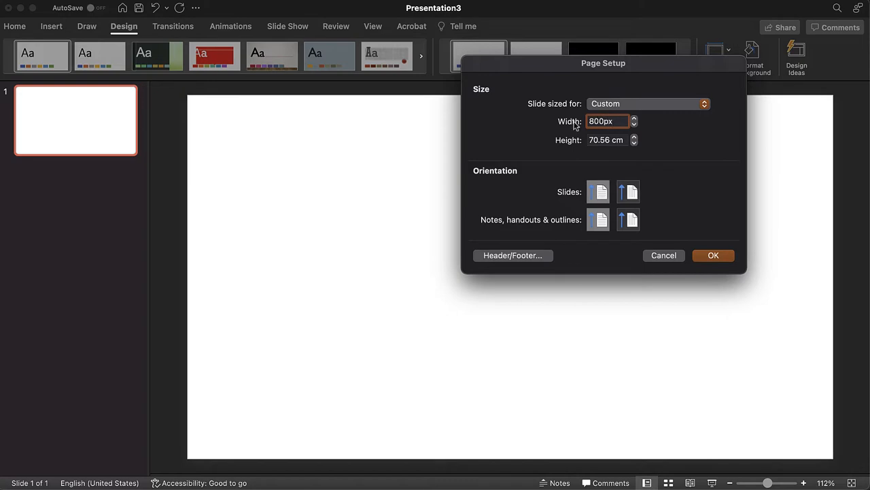
text(2000px)
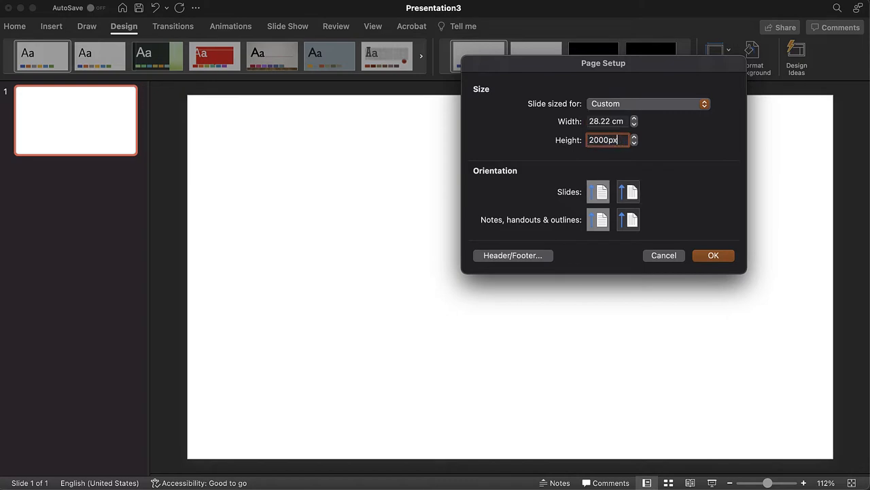
click(713, 255)
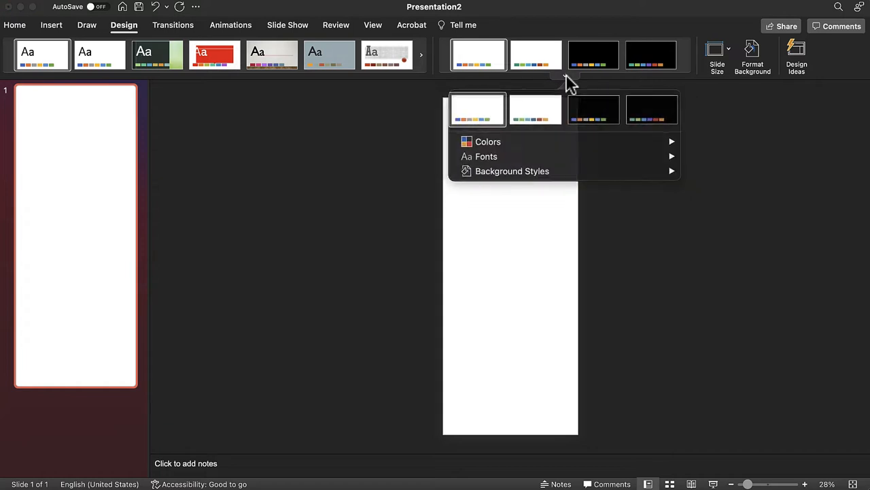
click(488, 142)
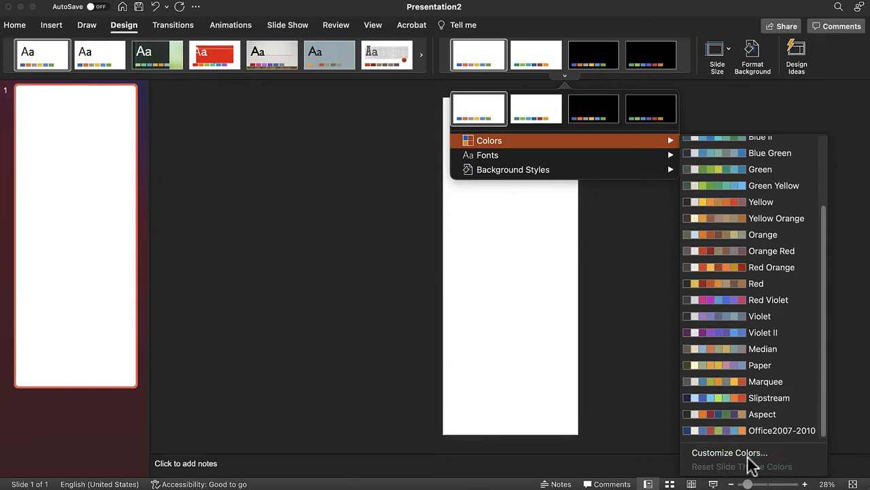
click(730, 452)
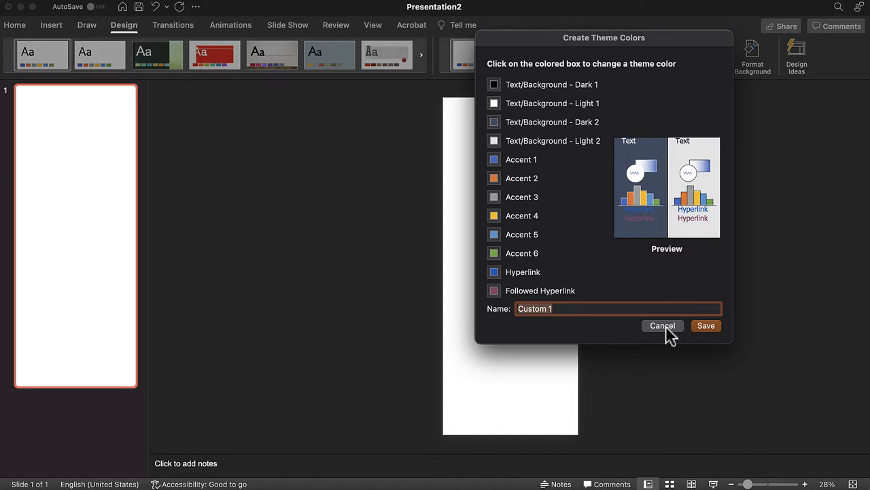
click(662, 325)
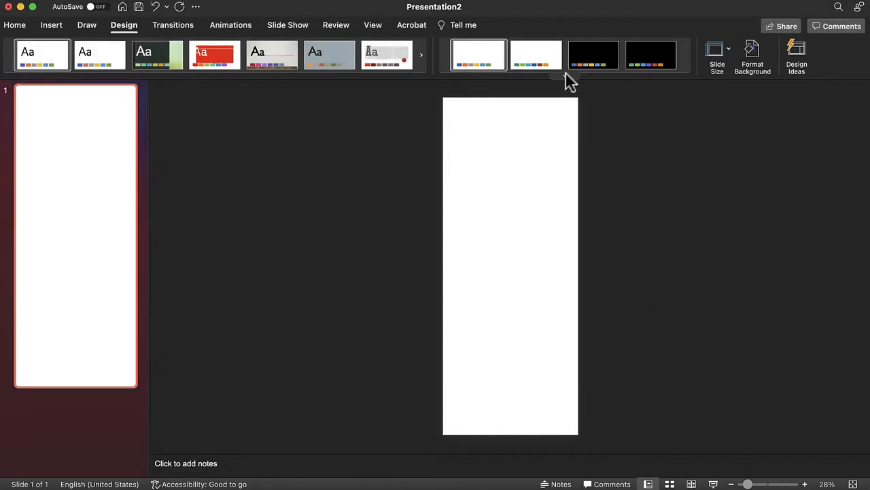
click(566, 75)
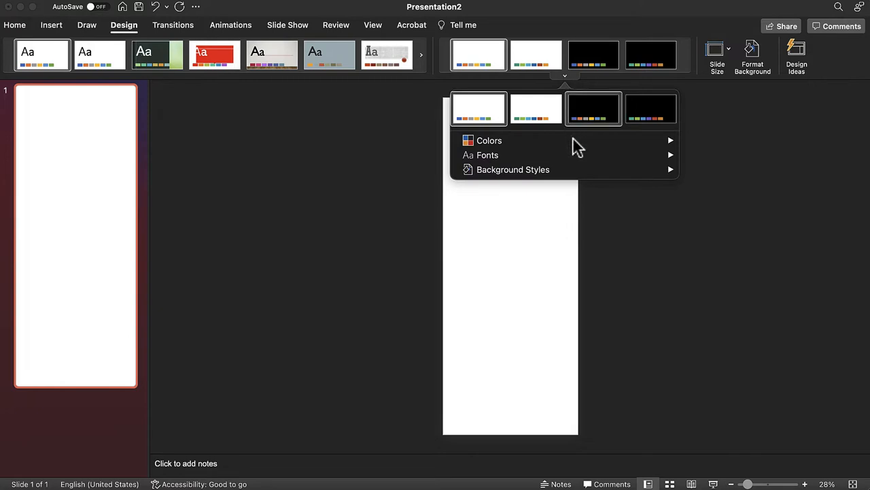
mouse_move(488, 155)
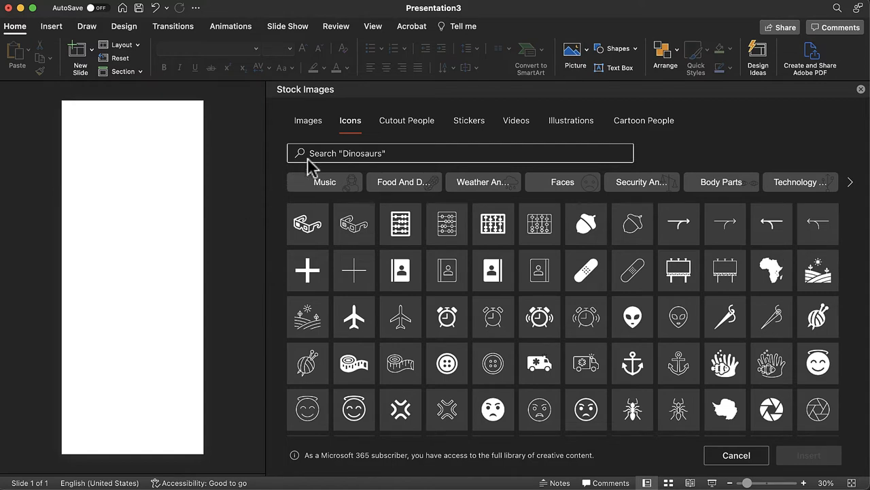
Browse Cutout People, Illustrations and Icons stock images, then cancel without inserting anything
click(406, 121)
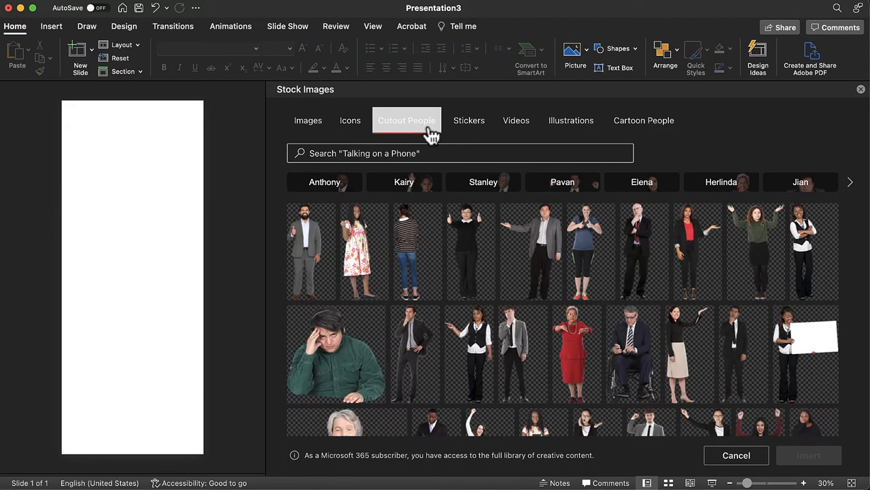
click(572, 121)
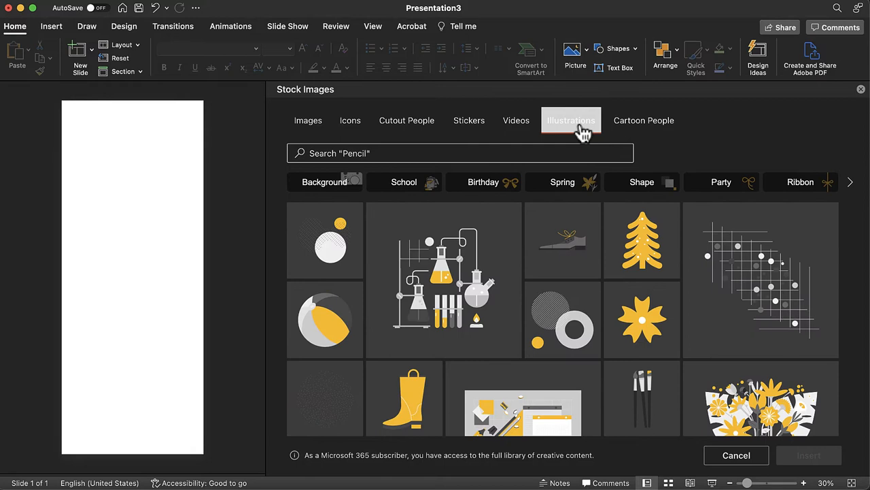
click(644, 120)
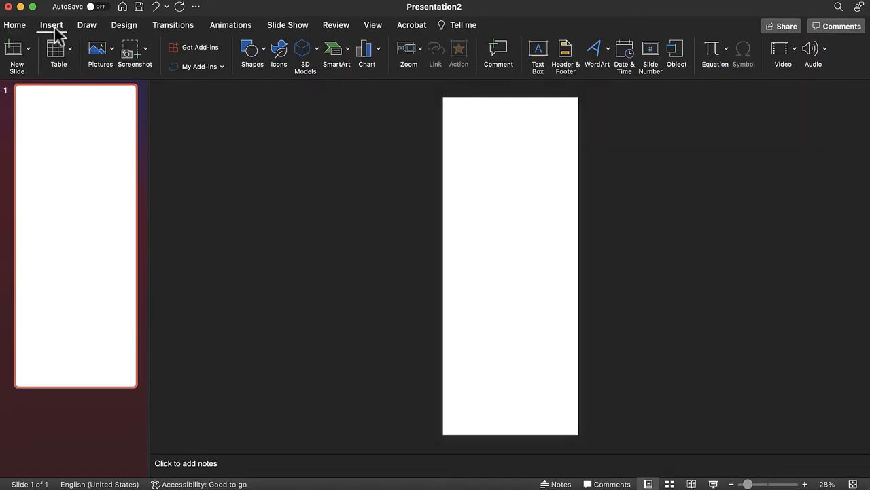
click(278, 55)
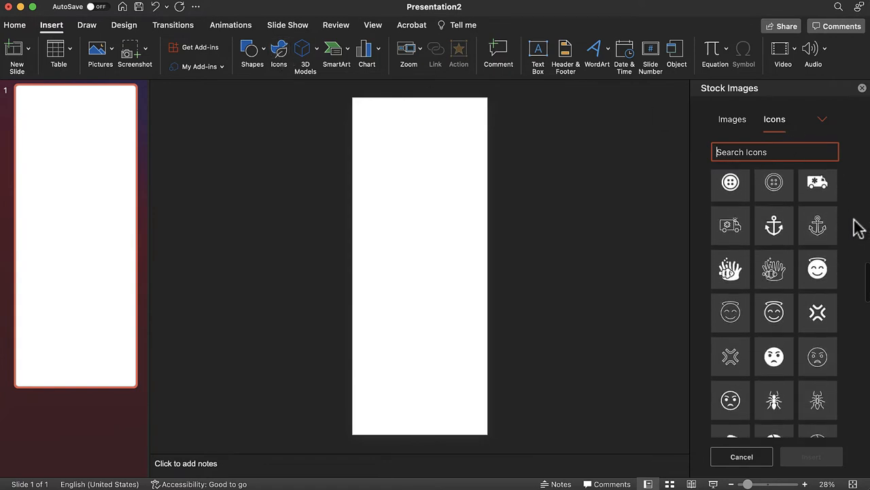
scroll(down, 3)
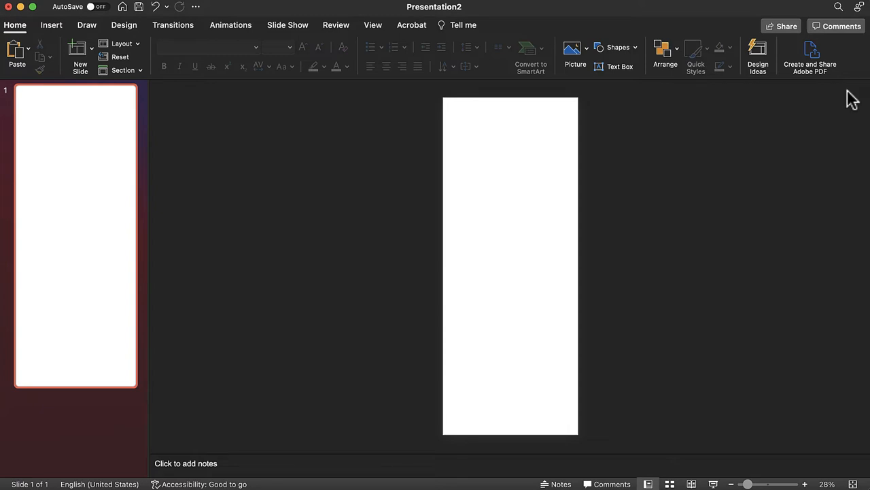
mouse_move(51, 25)
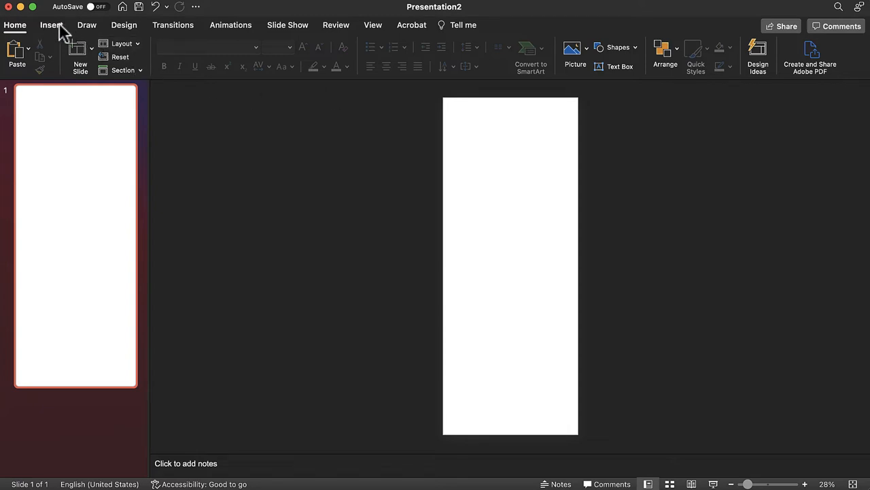
Insert TLP logo.png from file onto the tall slide
click(50, 25)
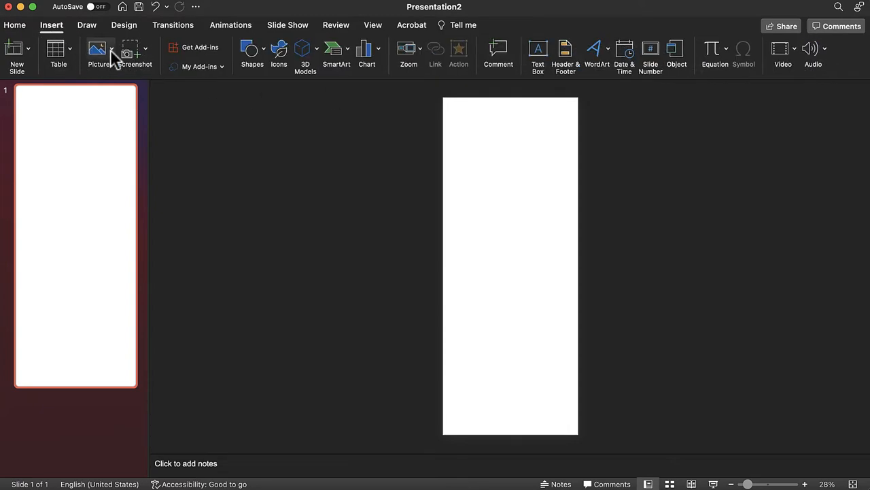
click(97, 51)
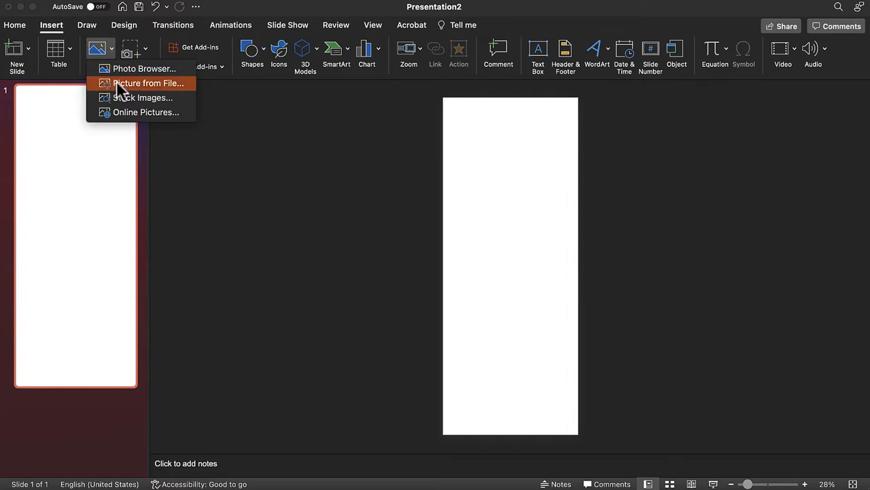
click(148, 83)
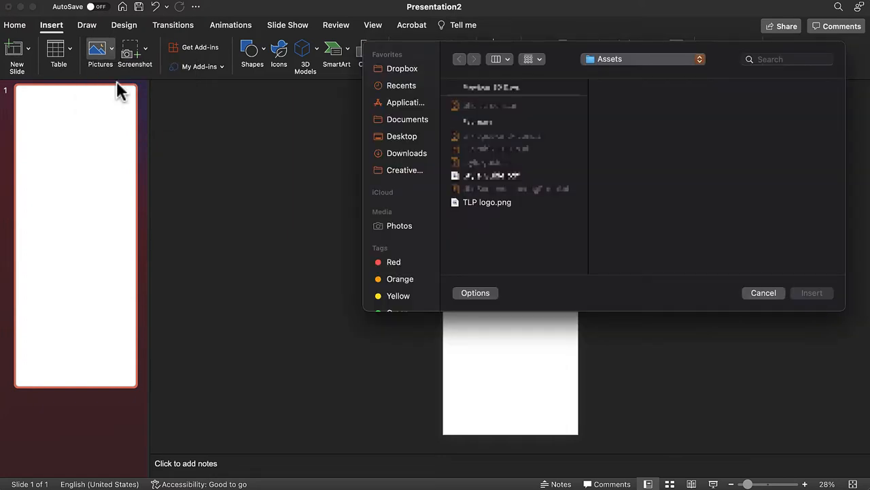
click(487, 202)
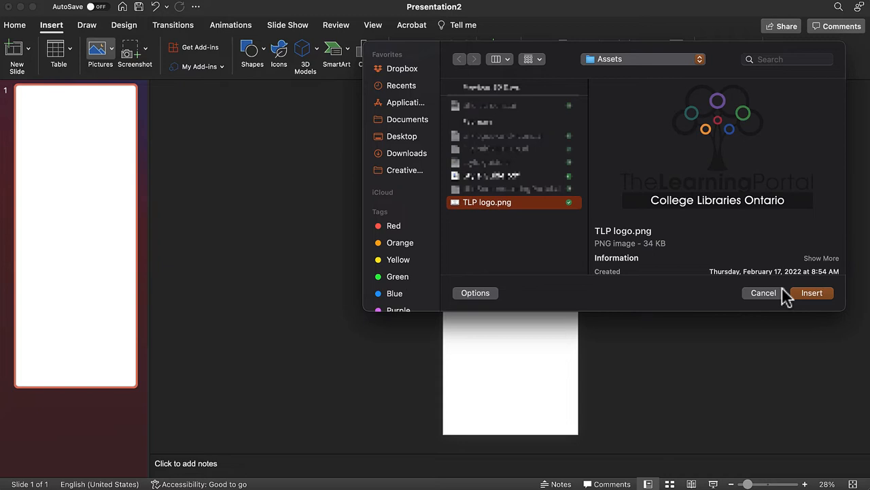
click(812, 292)
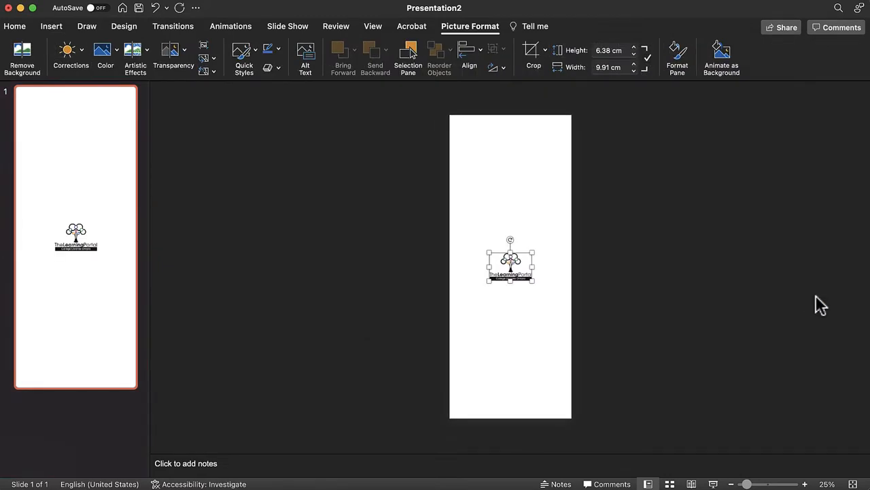
click(124, 26)
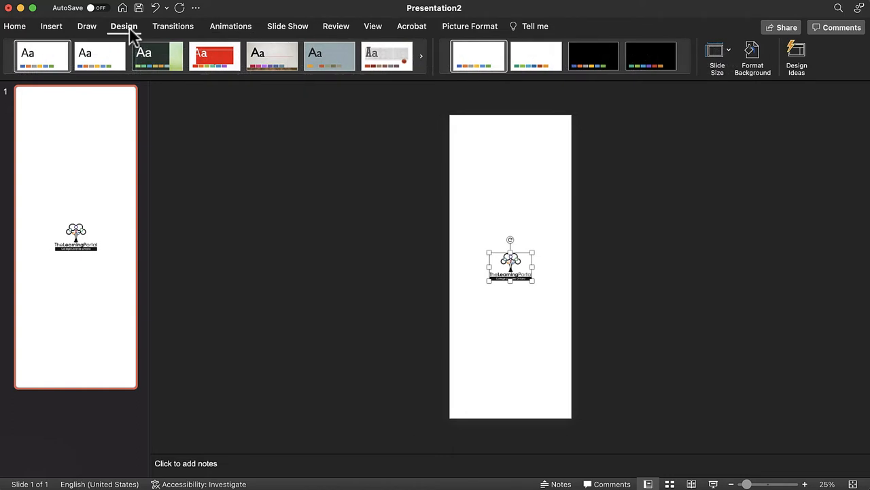
click(752, 54)
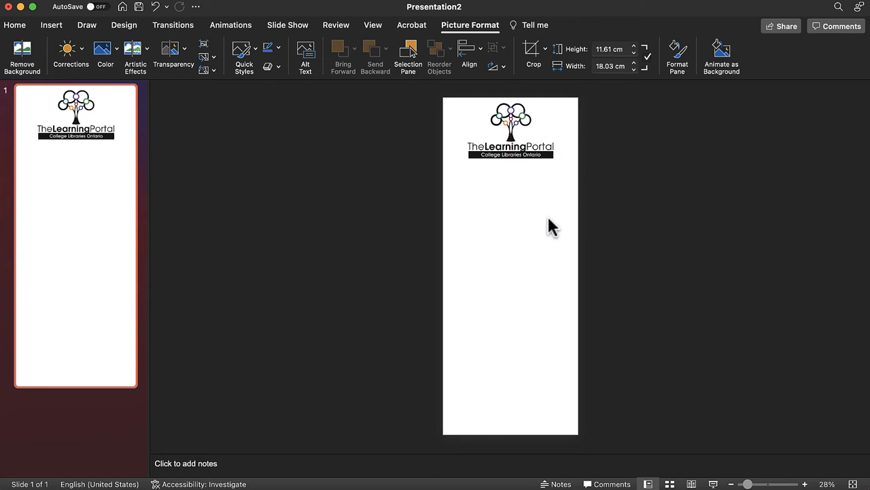
Select the logo and begin cropping its right side
click(510, 129)
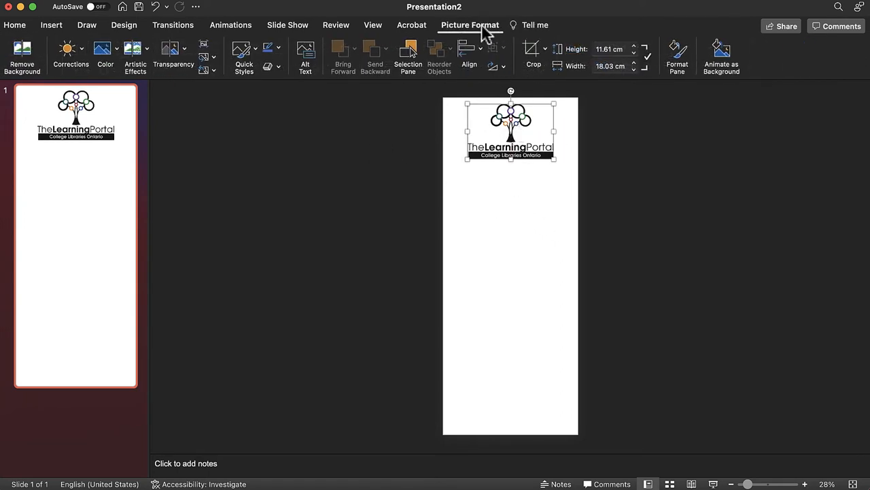
click(533, 54)
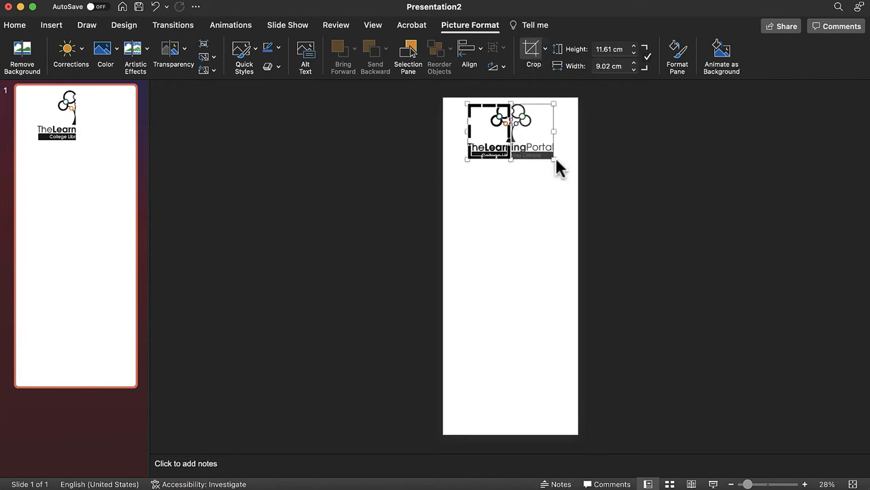
mouse_move(561, 174)
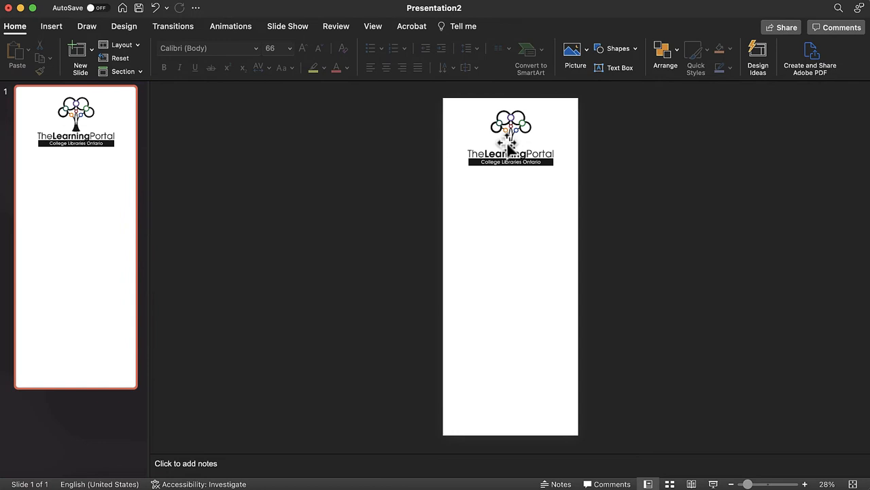
Preview an orange recolor of the logo, revert to original, then open More Colors
click(511, 136)
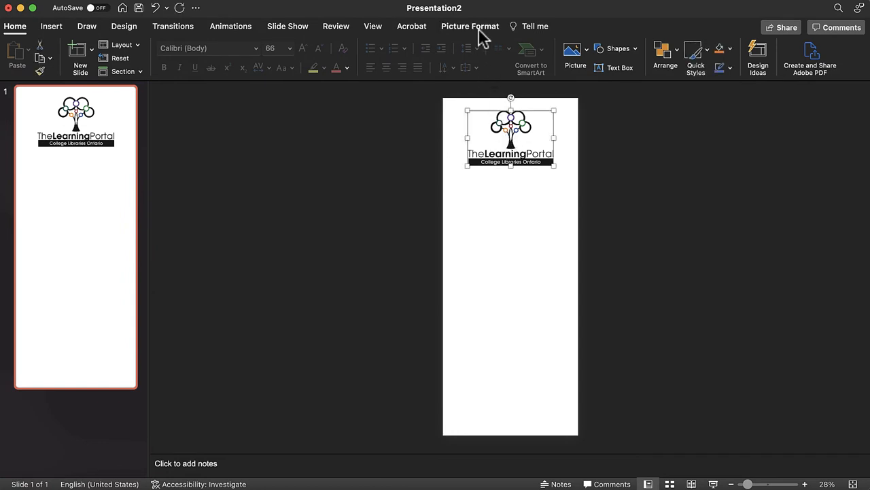
click(470, 26)
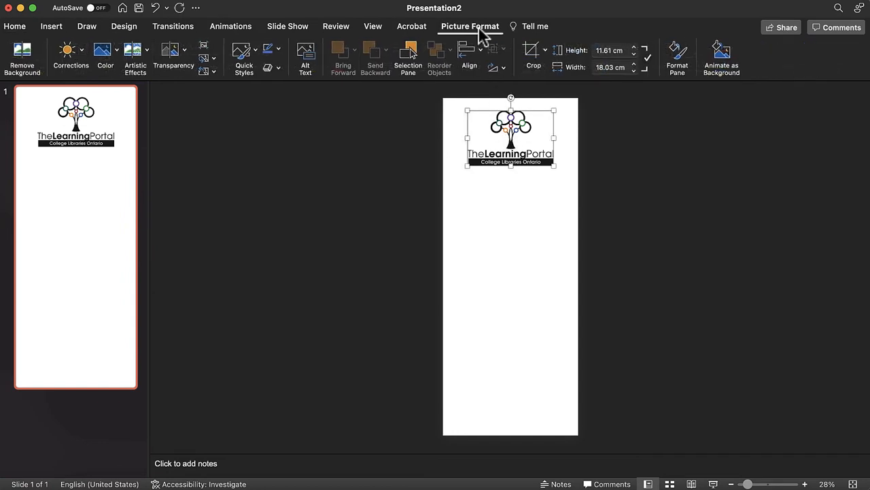
mouse_move(135, 54)
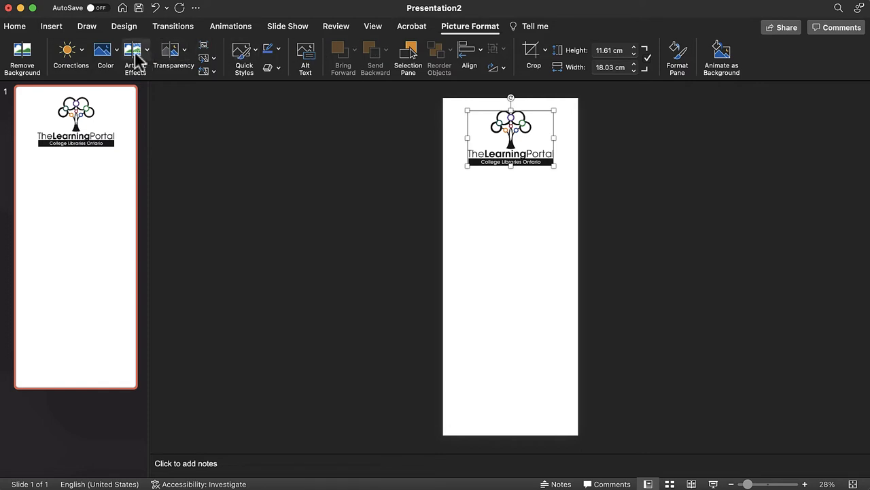
click(106, 51)
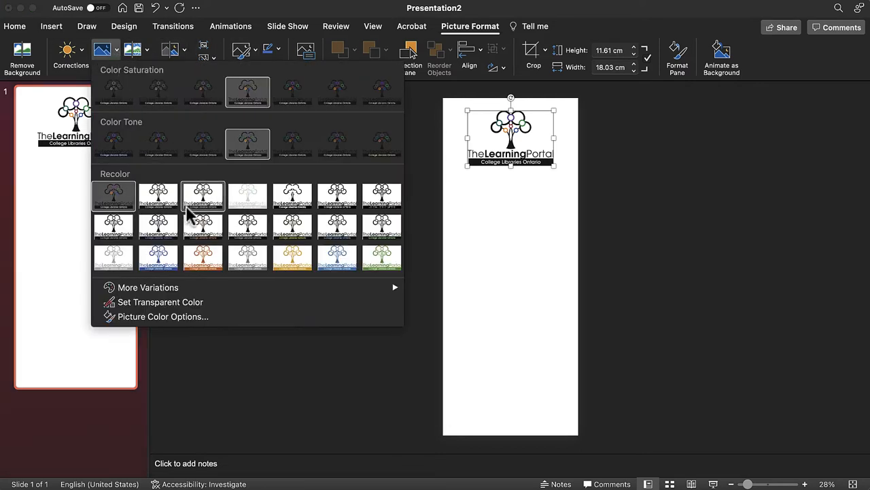
click(203, 257)
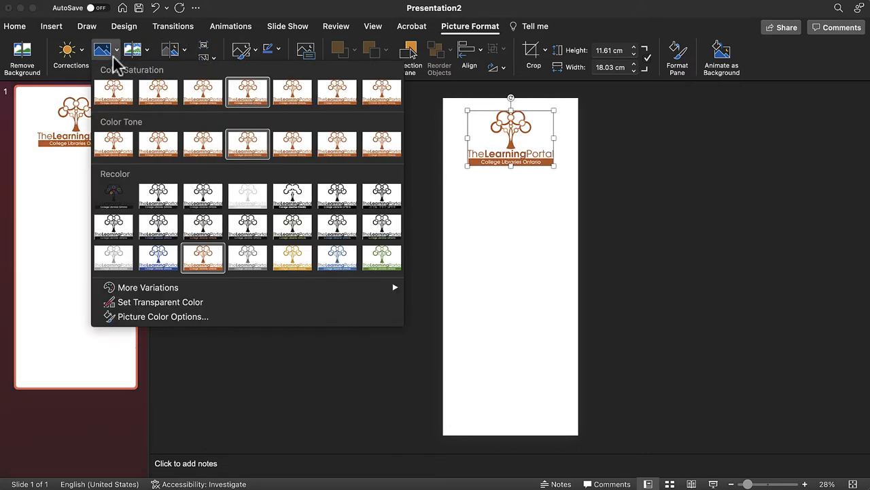
click(113, 196)
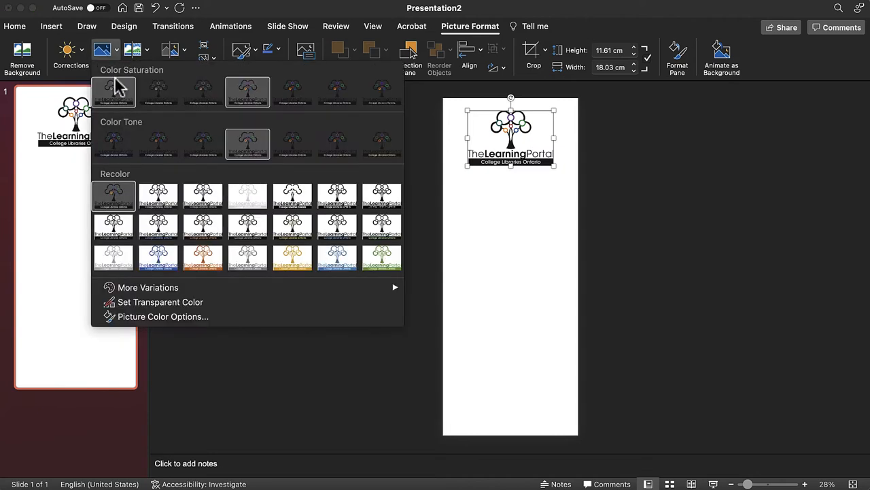
click(148, 286)
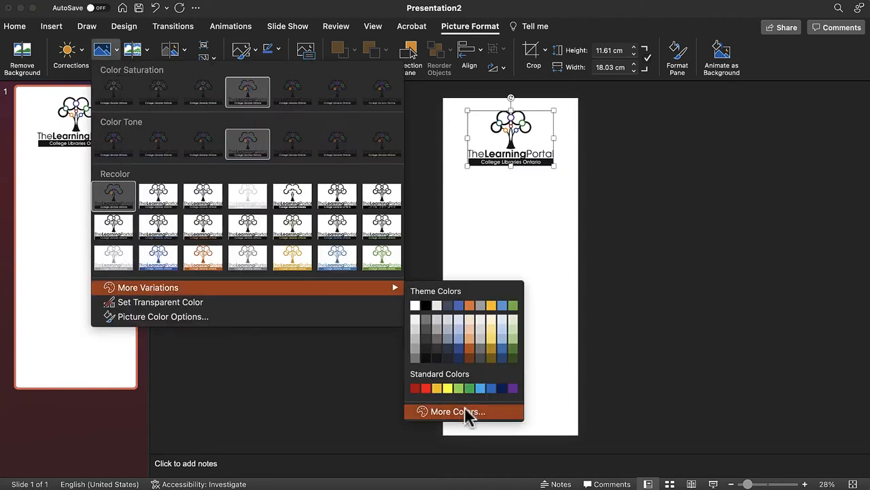
click(456, 411)
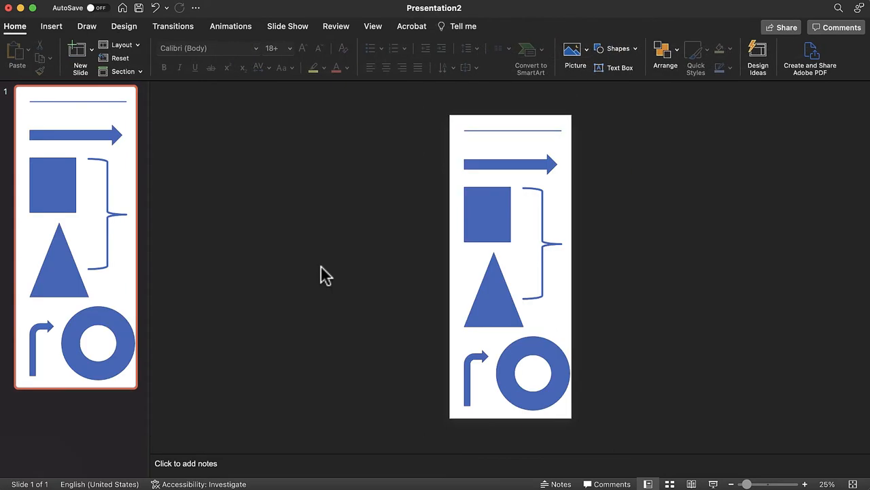
mouse_move(182, 229)
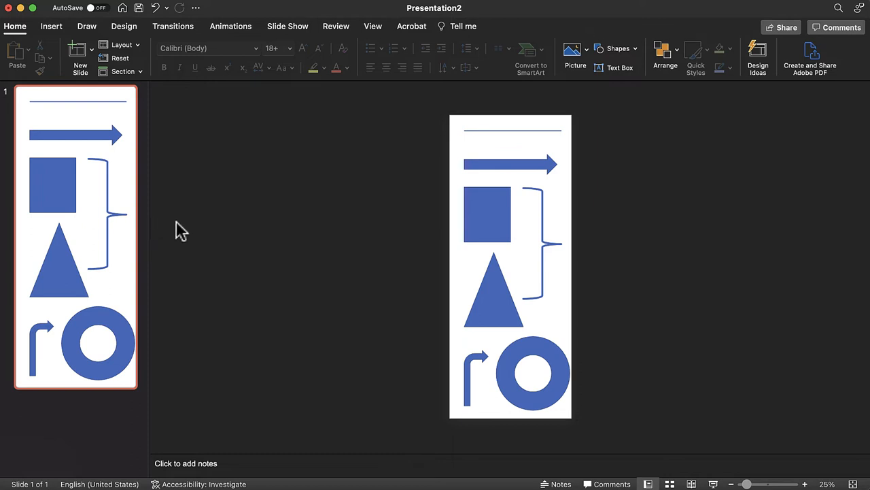
mouse_move(228, 236)
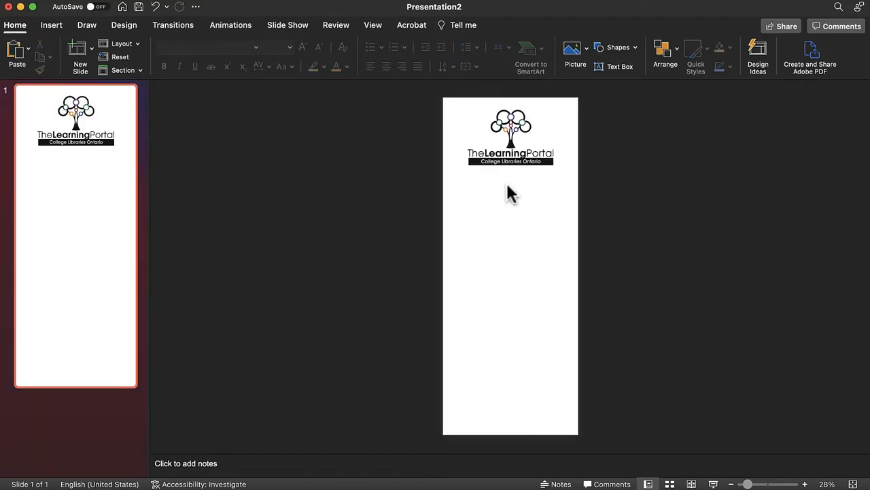
Draw a blue square beneath the logo and browse the SmartArt cycle layouts
click(51, 25)
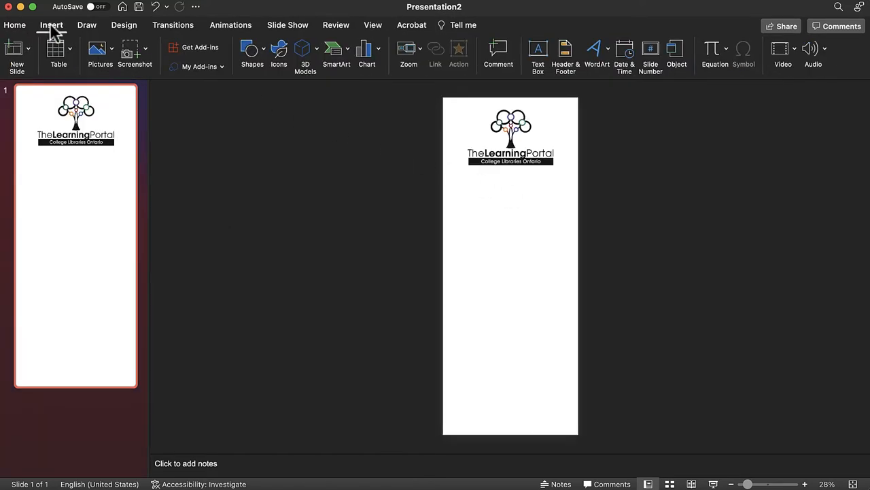
click(252, 54)
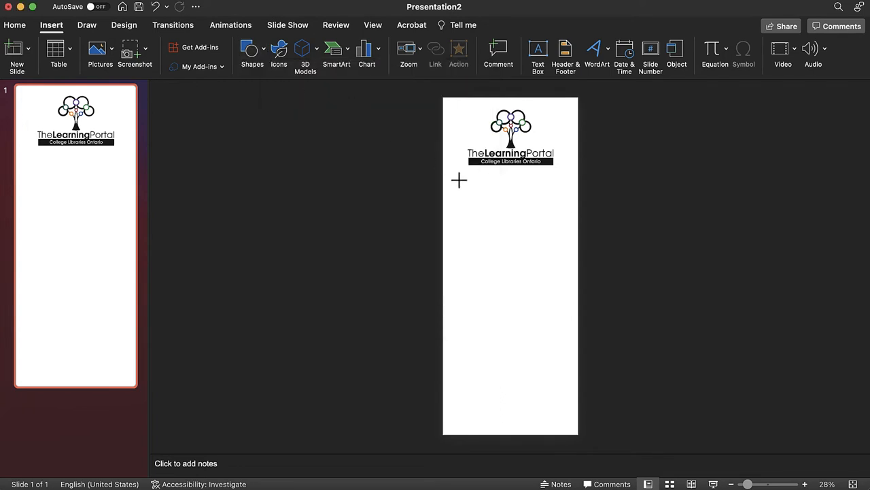
drag(458, 181, 515, 245)
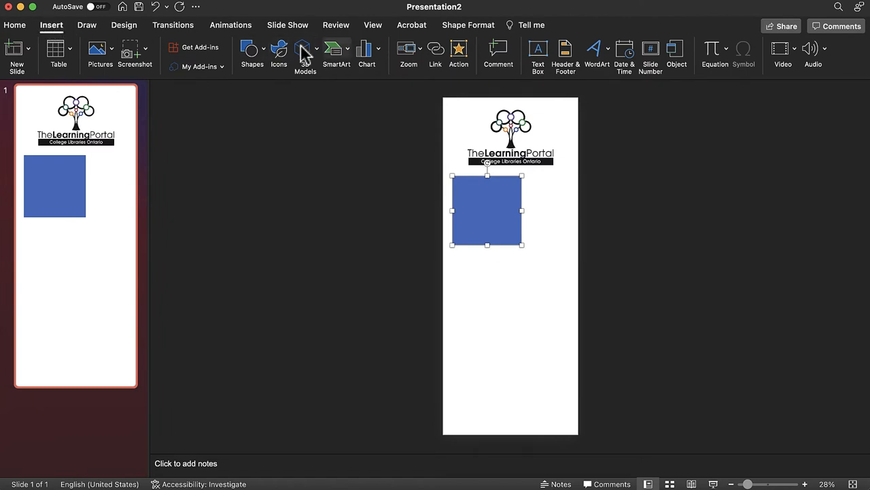
click(336, 55)
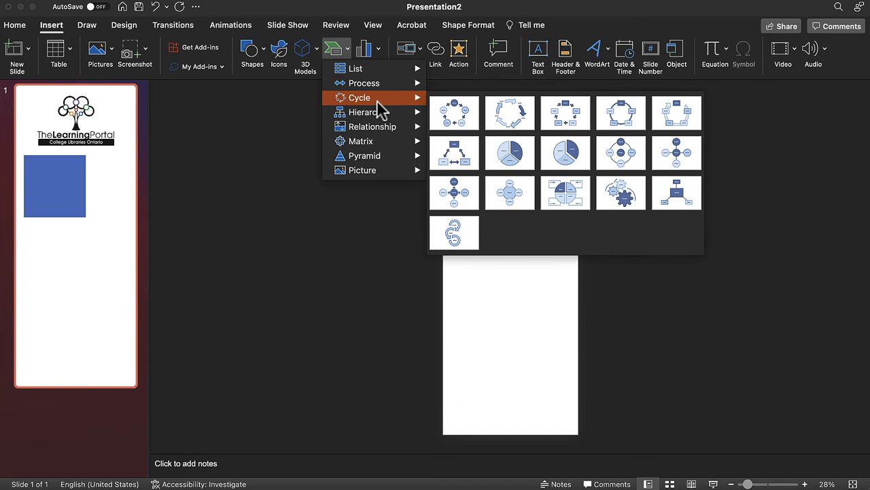
mouse_move(367, 112)
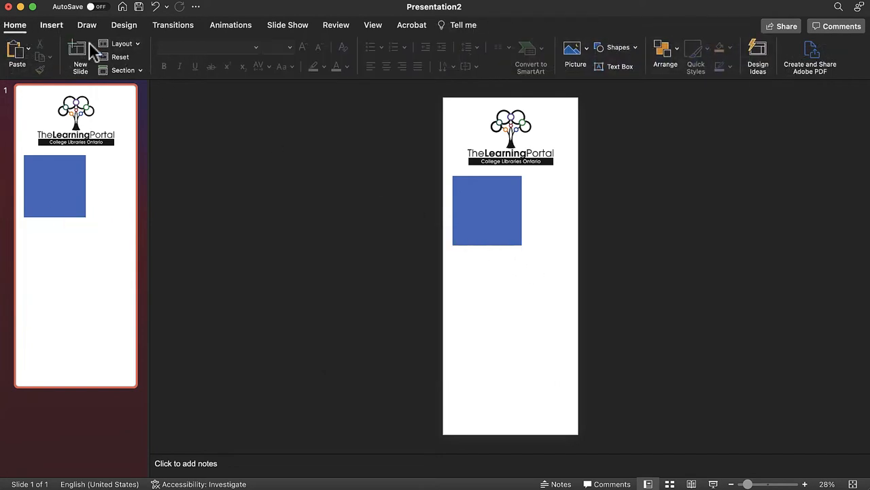
Try a clustered column chart, then delete the chart and SmartArt extras
click(51, 26)
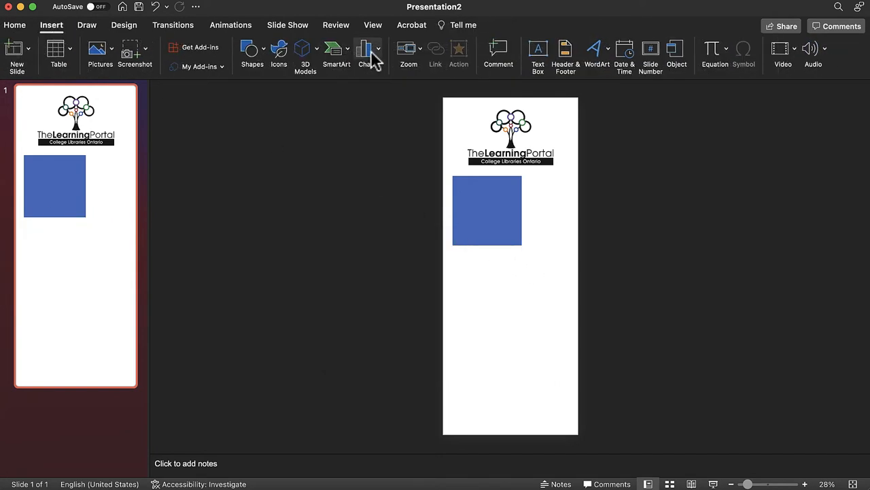
click(366, 49)
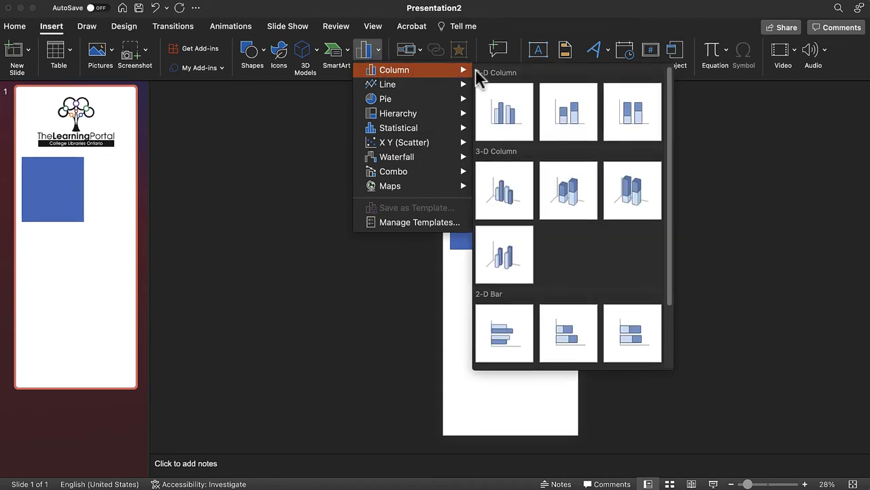
click(505, 111)
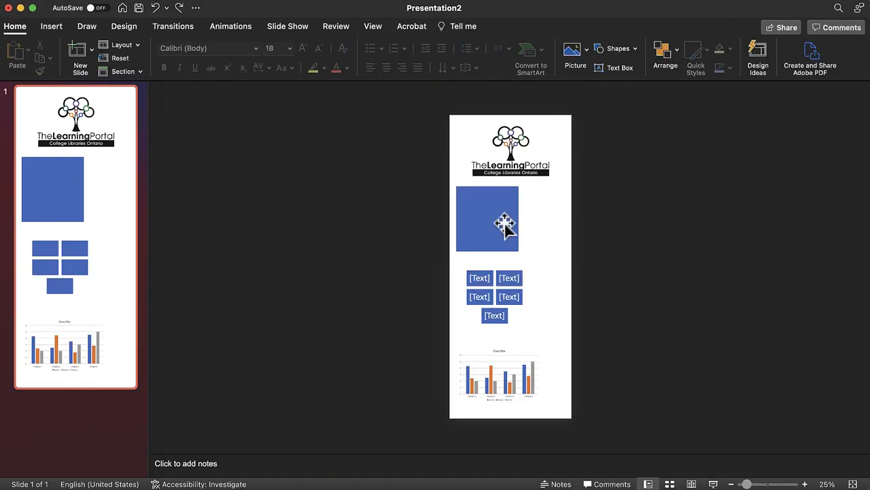
click(488, 219)
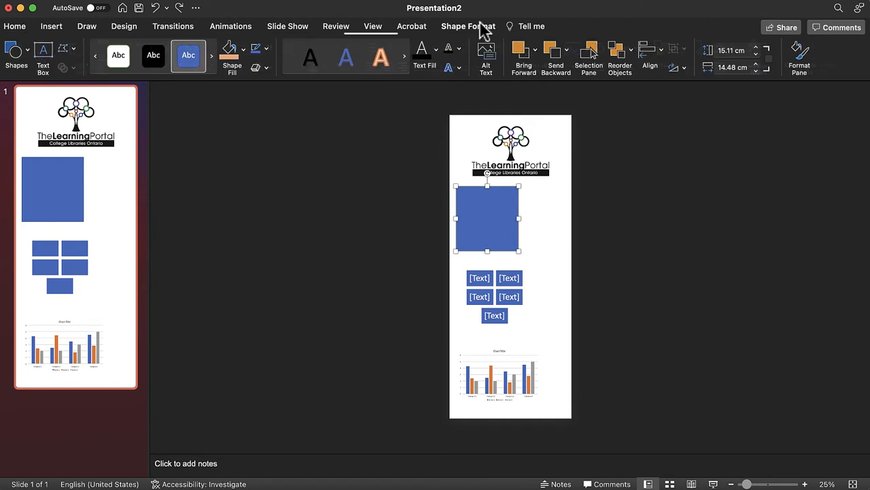
click(232, 58)
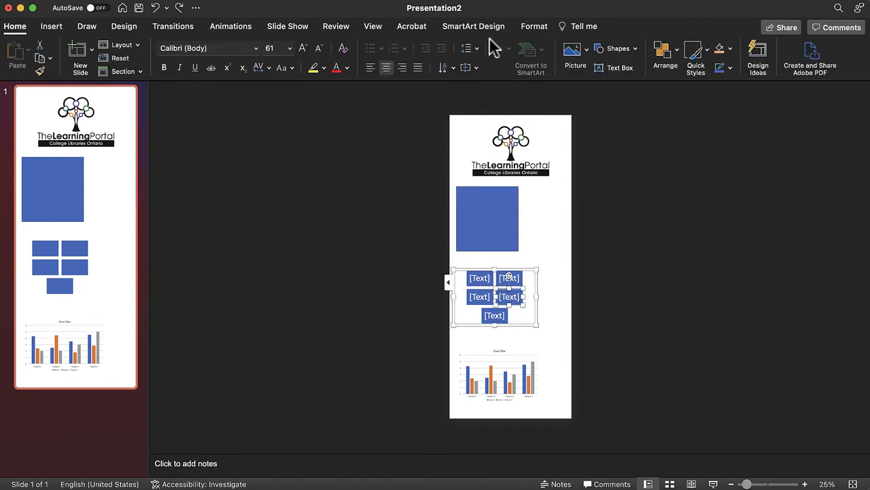
click(503, 54)
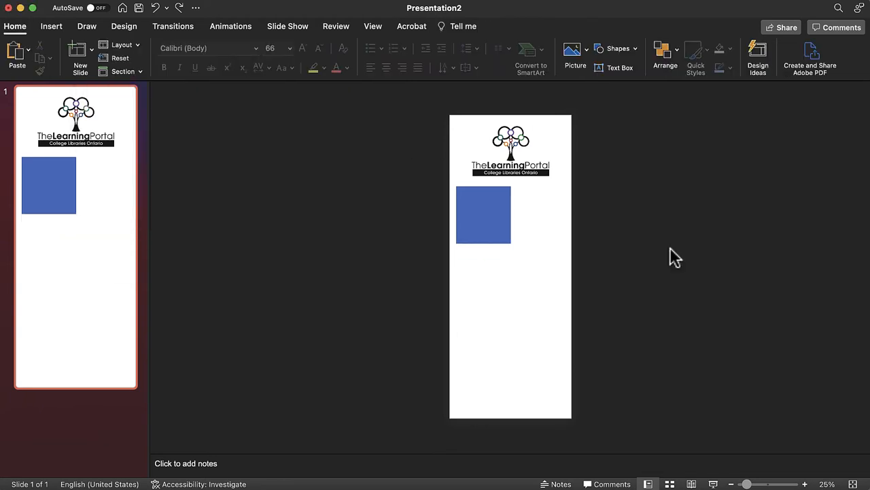
Draw a text box right of the square reading 'Text Box!'
click(51, 26)
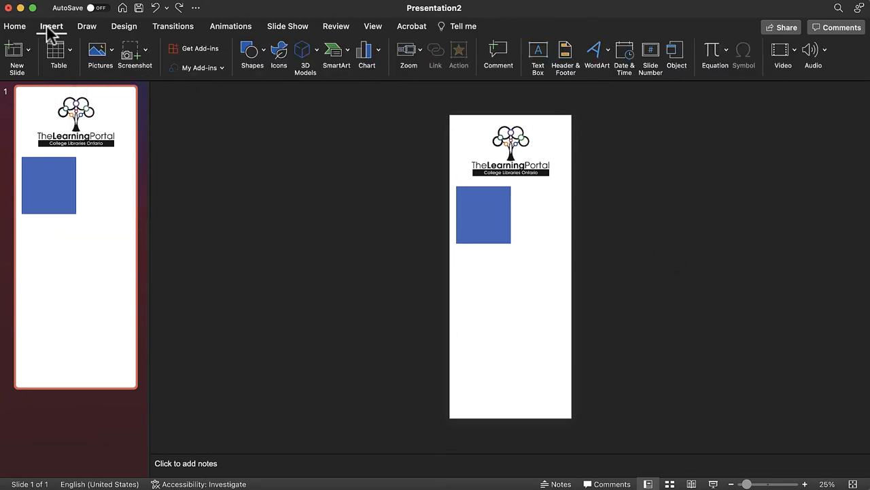
drag(518, 187, 571, 243)
text(Text Bo)
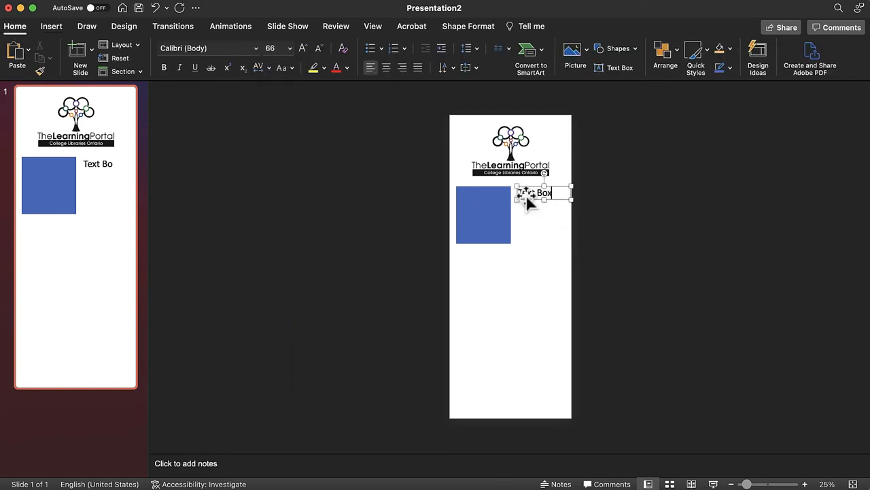
text(x!)
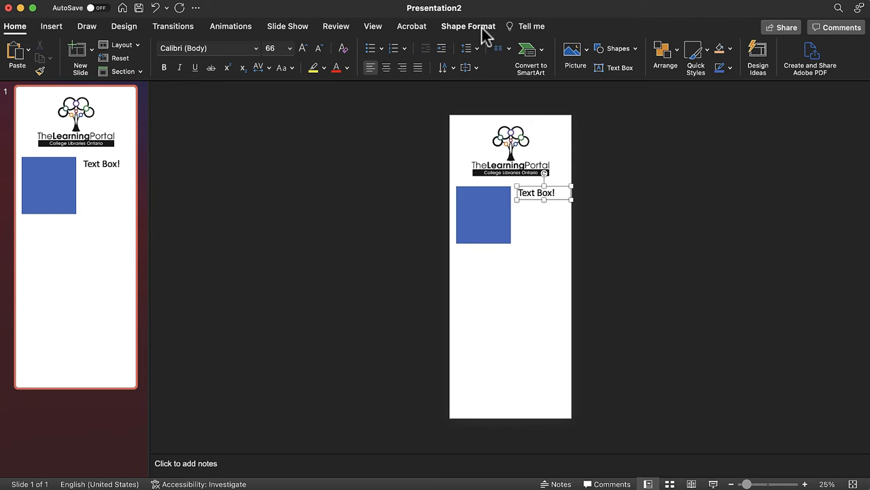
click(468, 26)
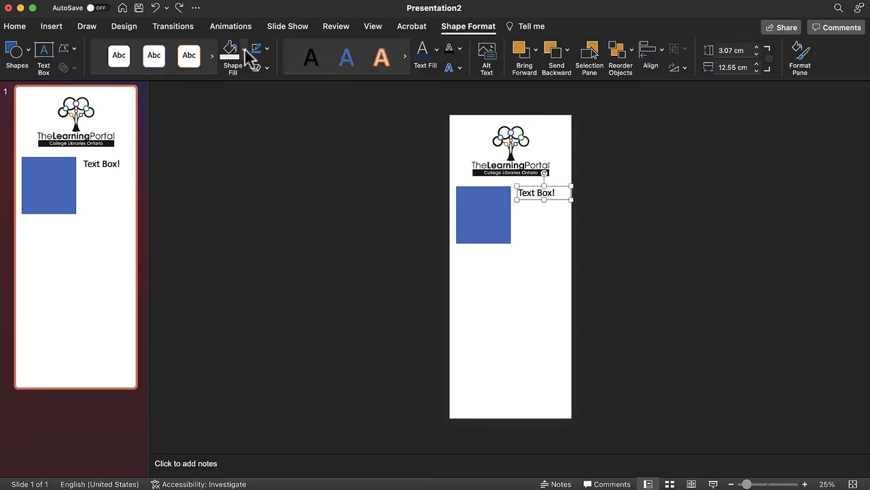
click(436, 51)
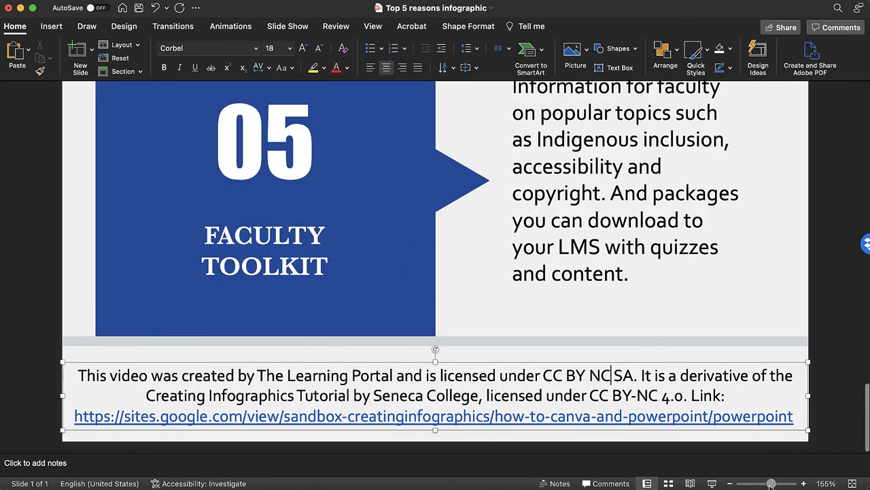
Fit the infographic in view and check the red '02 Modular Content' block
click(829, 411)
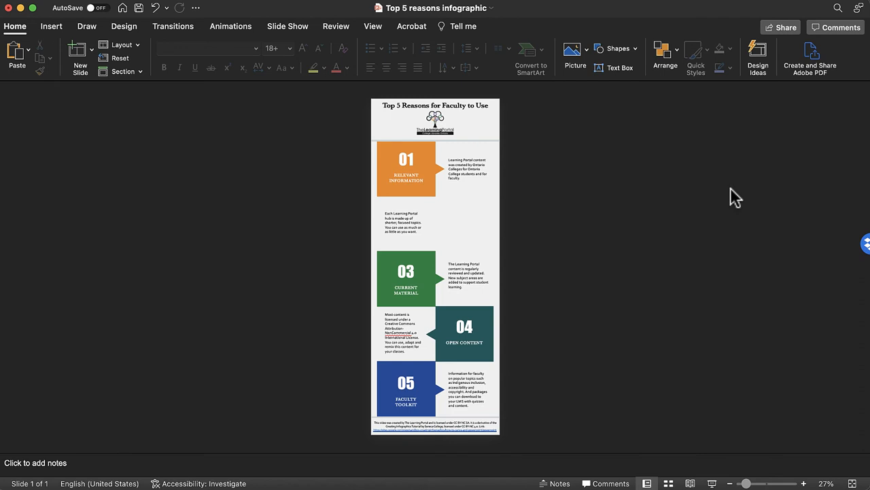
click(464, 221)
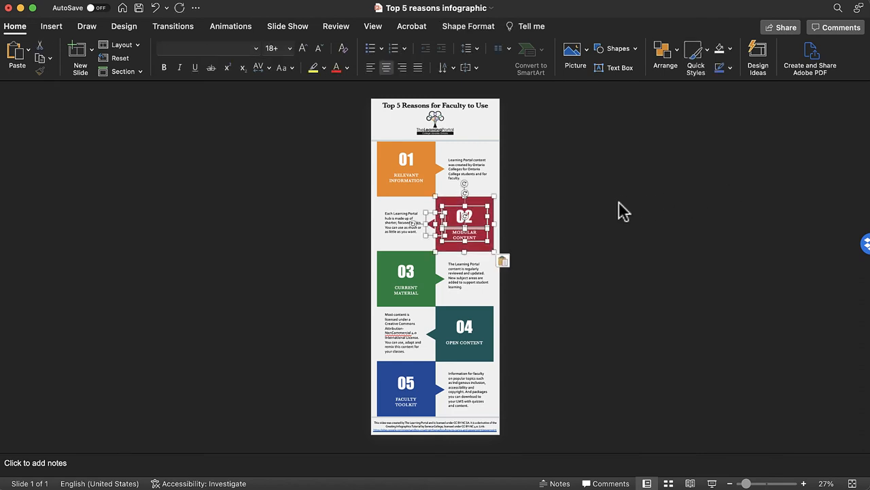
click(624, 209)
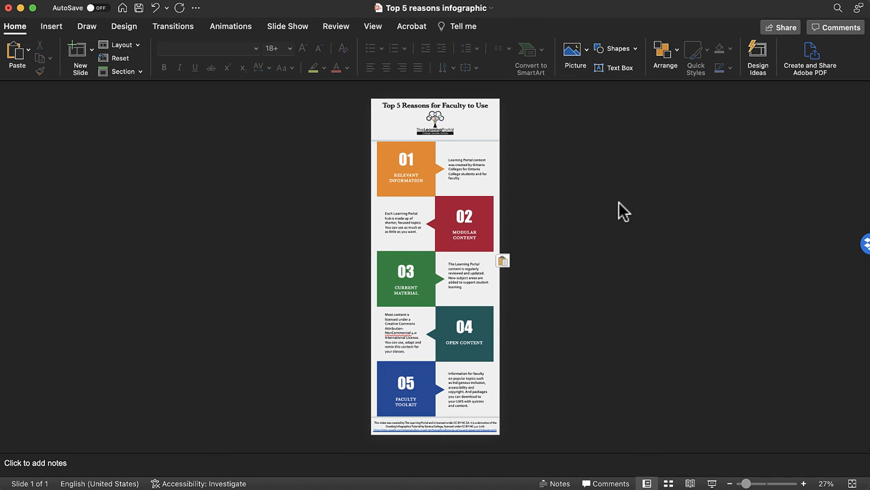
mouse_move(624, 210)
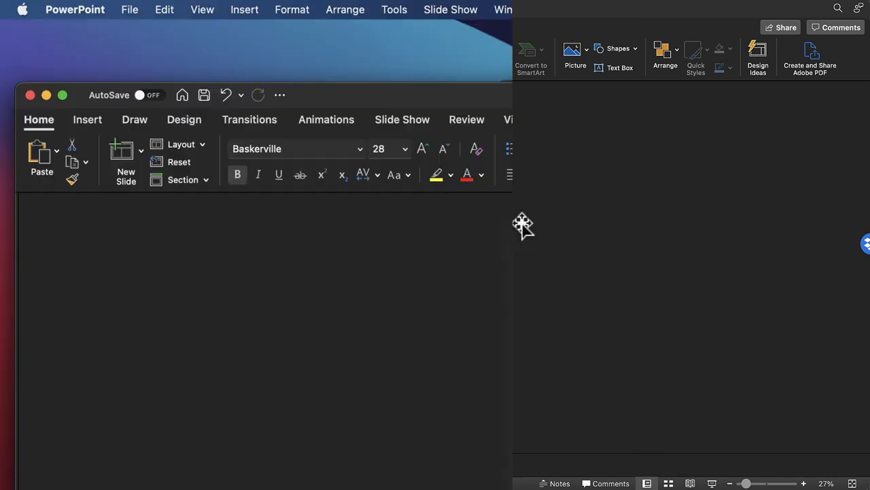
Save the infographic, then export it as a PDF to the Infographics folder
click(129, 10)
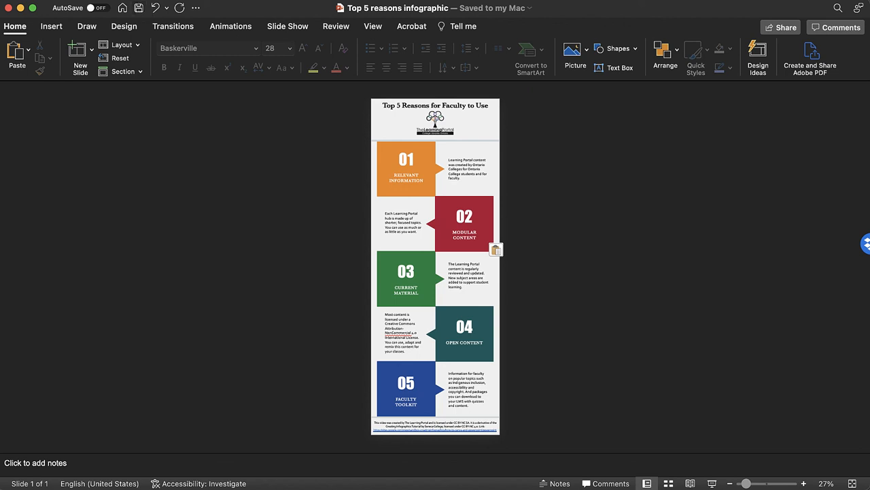
click(465, 224)
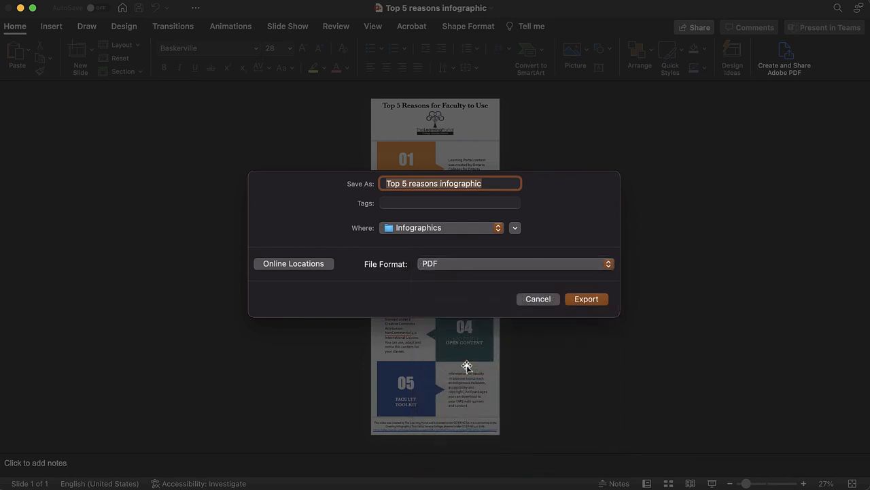
click(586, 299)
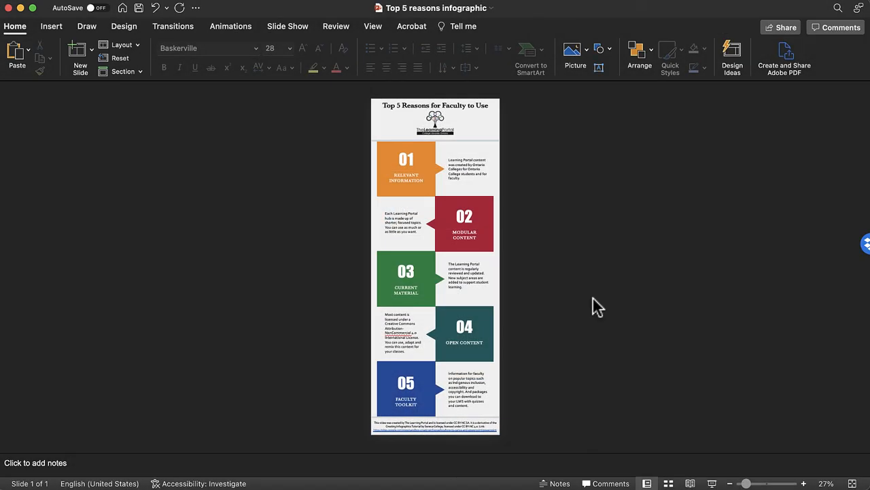